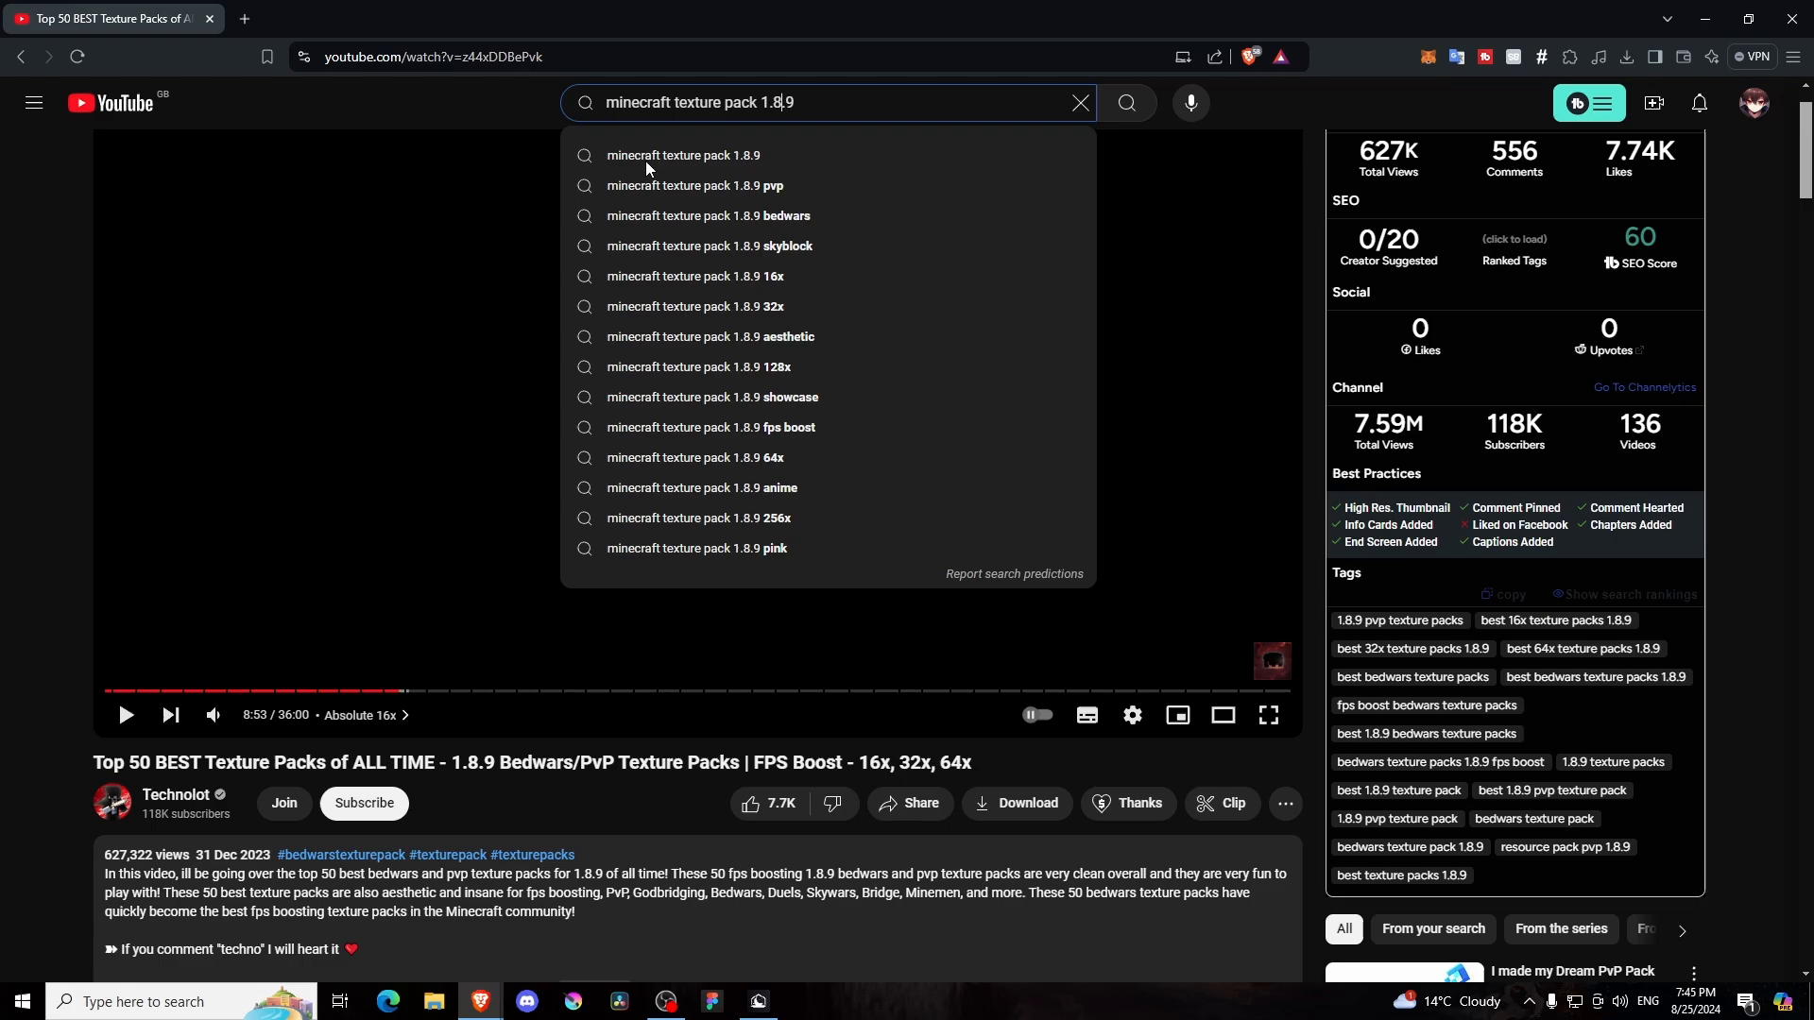
Seek the texture pack video to the Absolute 16x section around 8:38
{"action": "left_click", "coordinate": [1122, 102]}
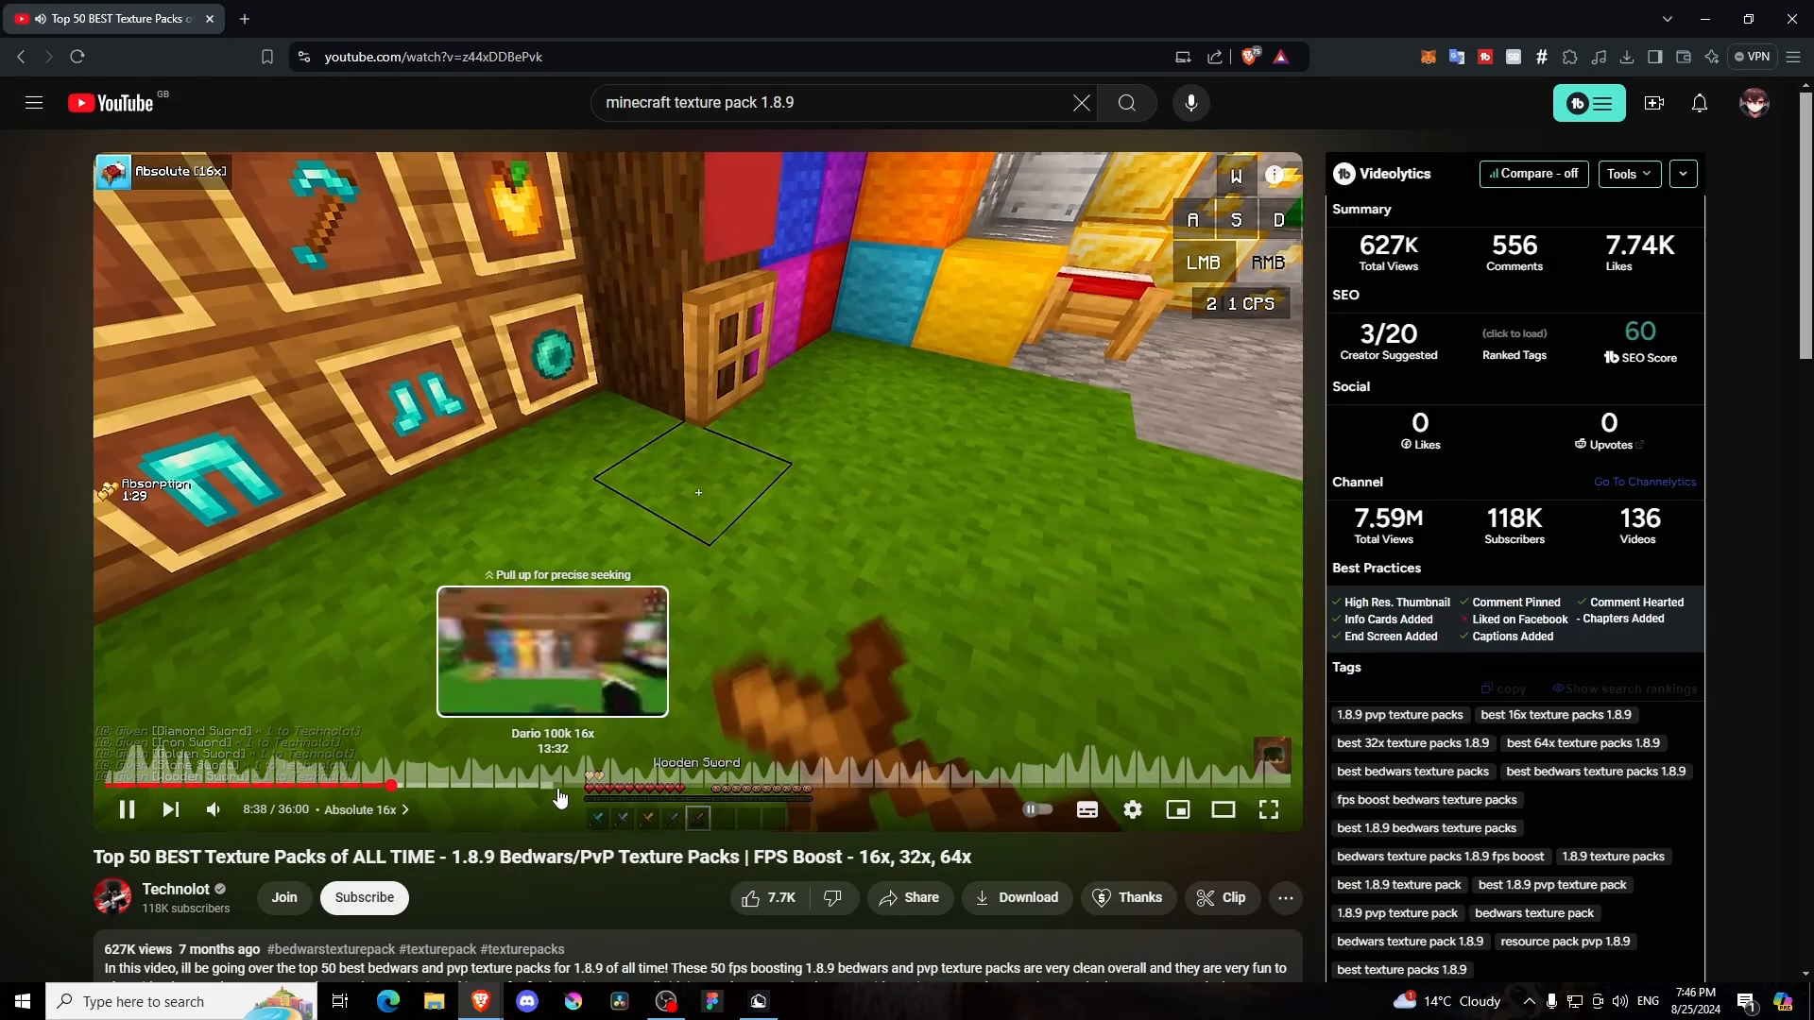
Open the MediaFire link for Absolute 16x from the video description
{"action": "scroll", "scroll_direction": "down", "scroll_amount": 3}
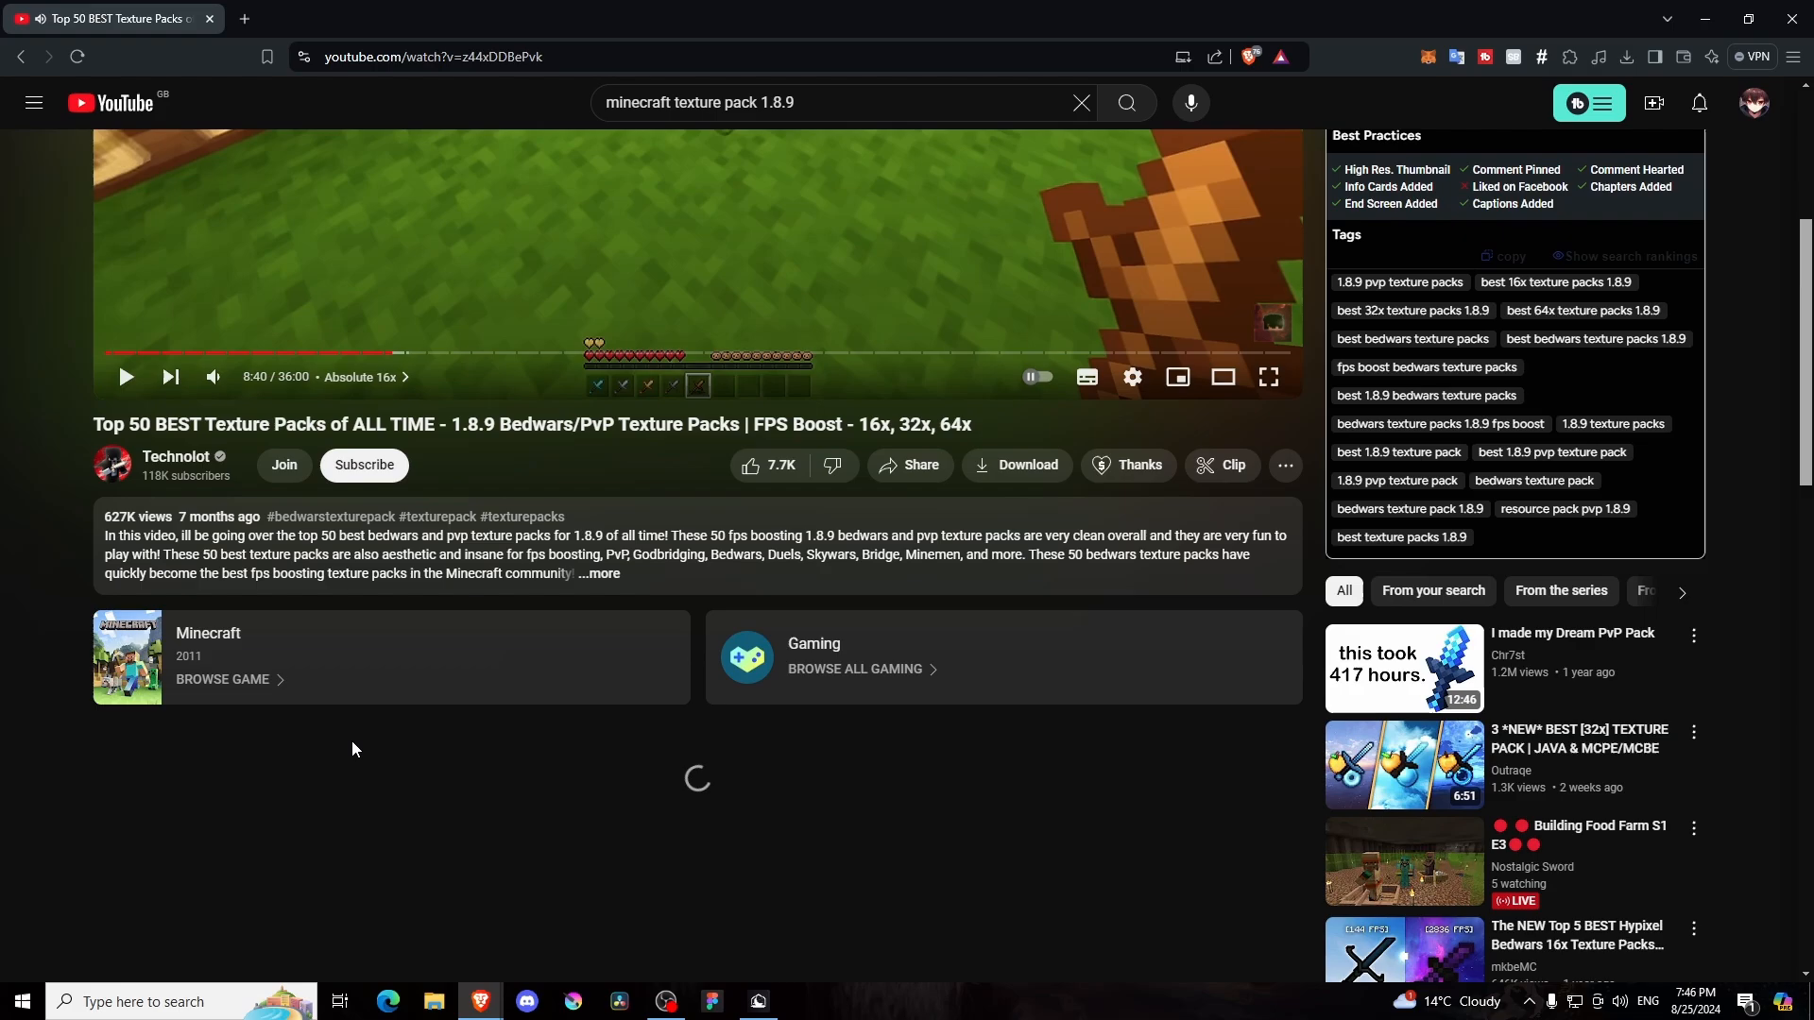
{"action": "scroll", "scroll_direction": "down", "scroll_amount": 3}
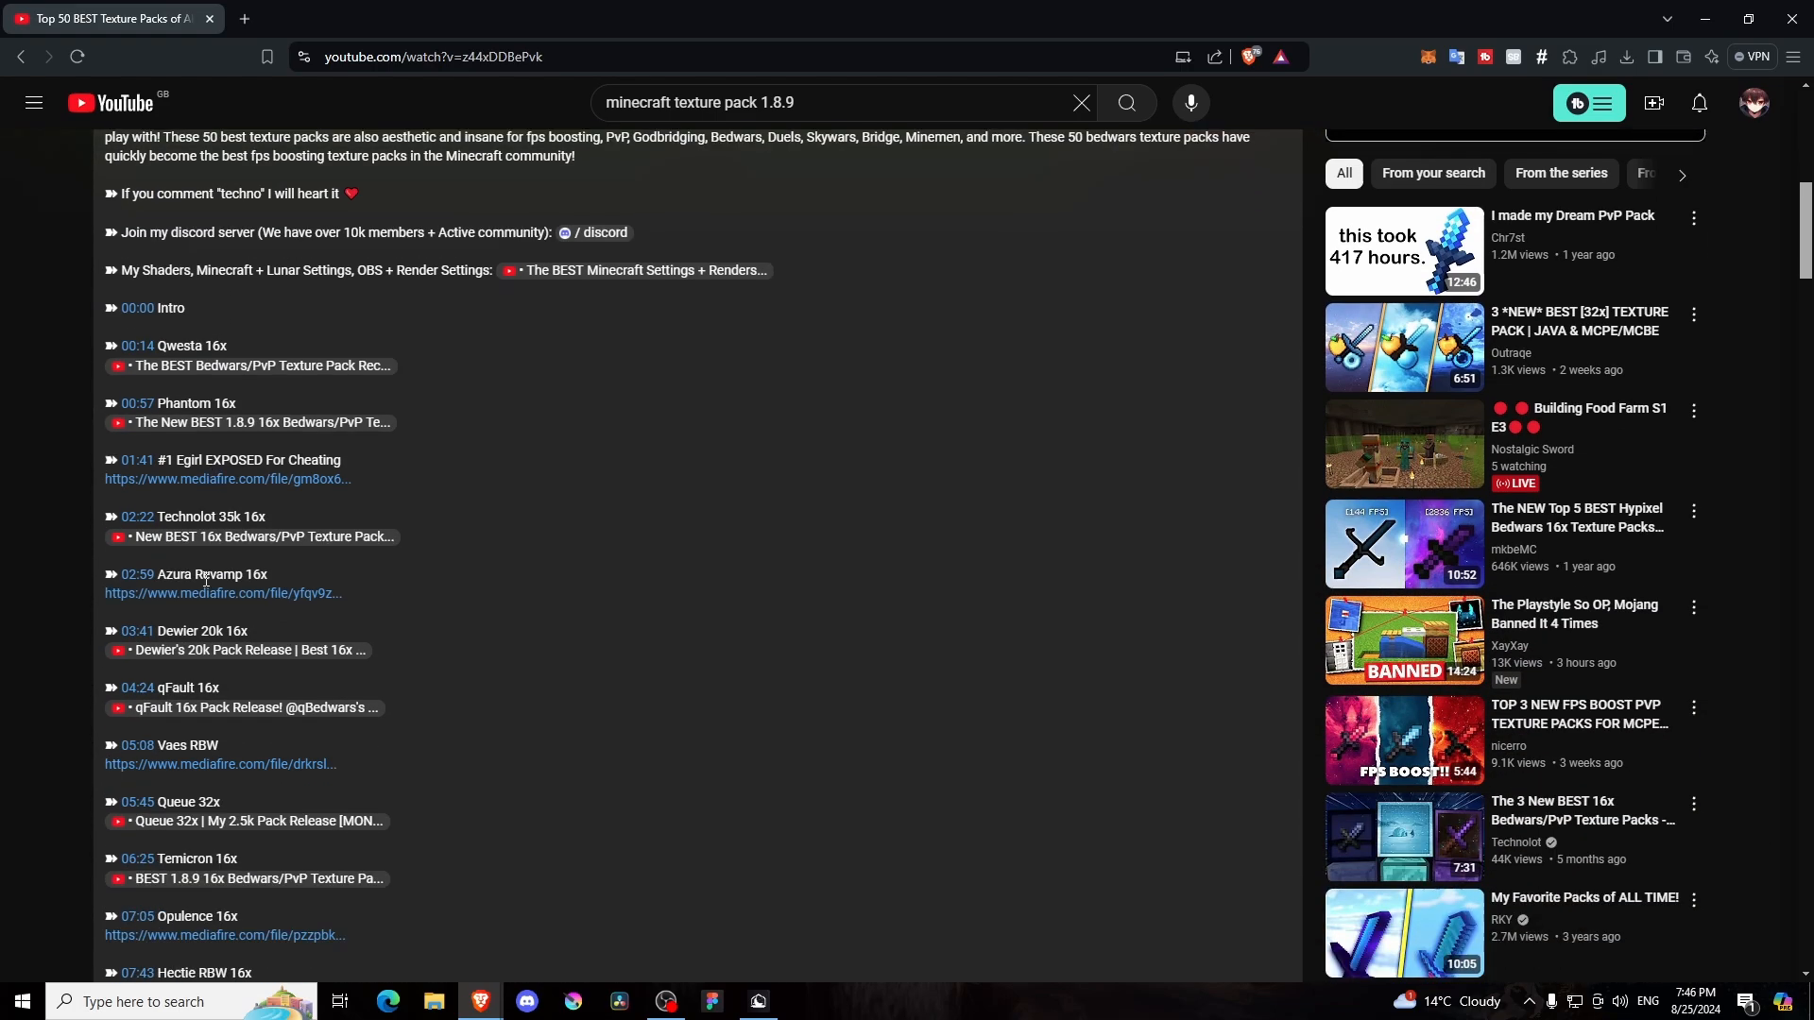
{"action": "scroll", "scroll_direction": "down", "scroll_amount": 3}
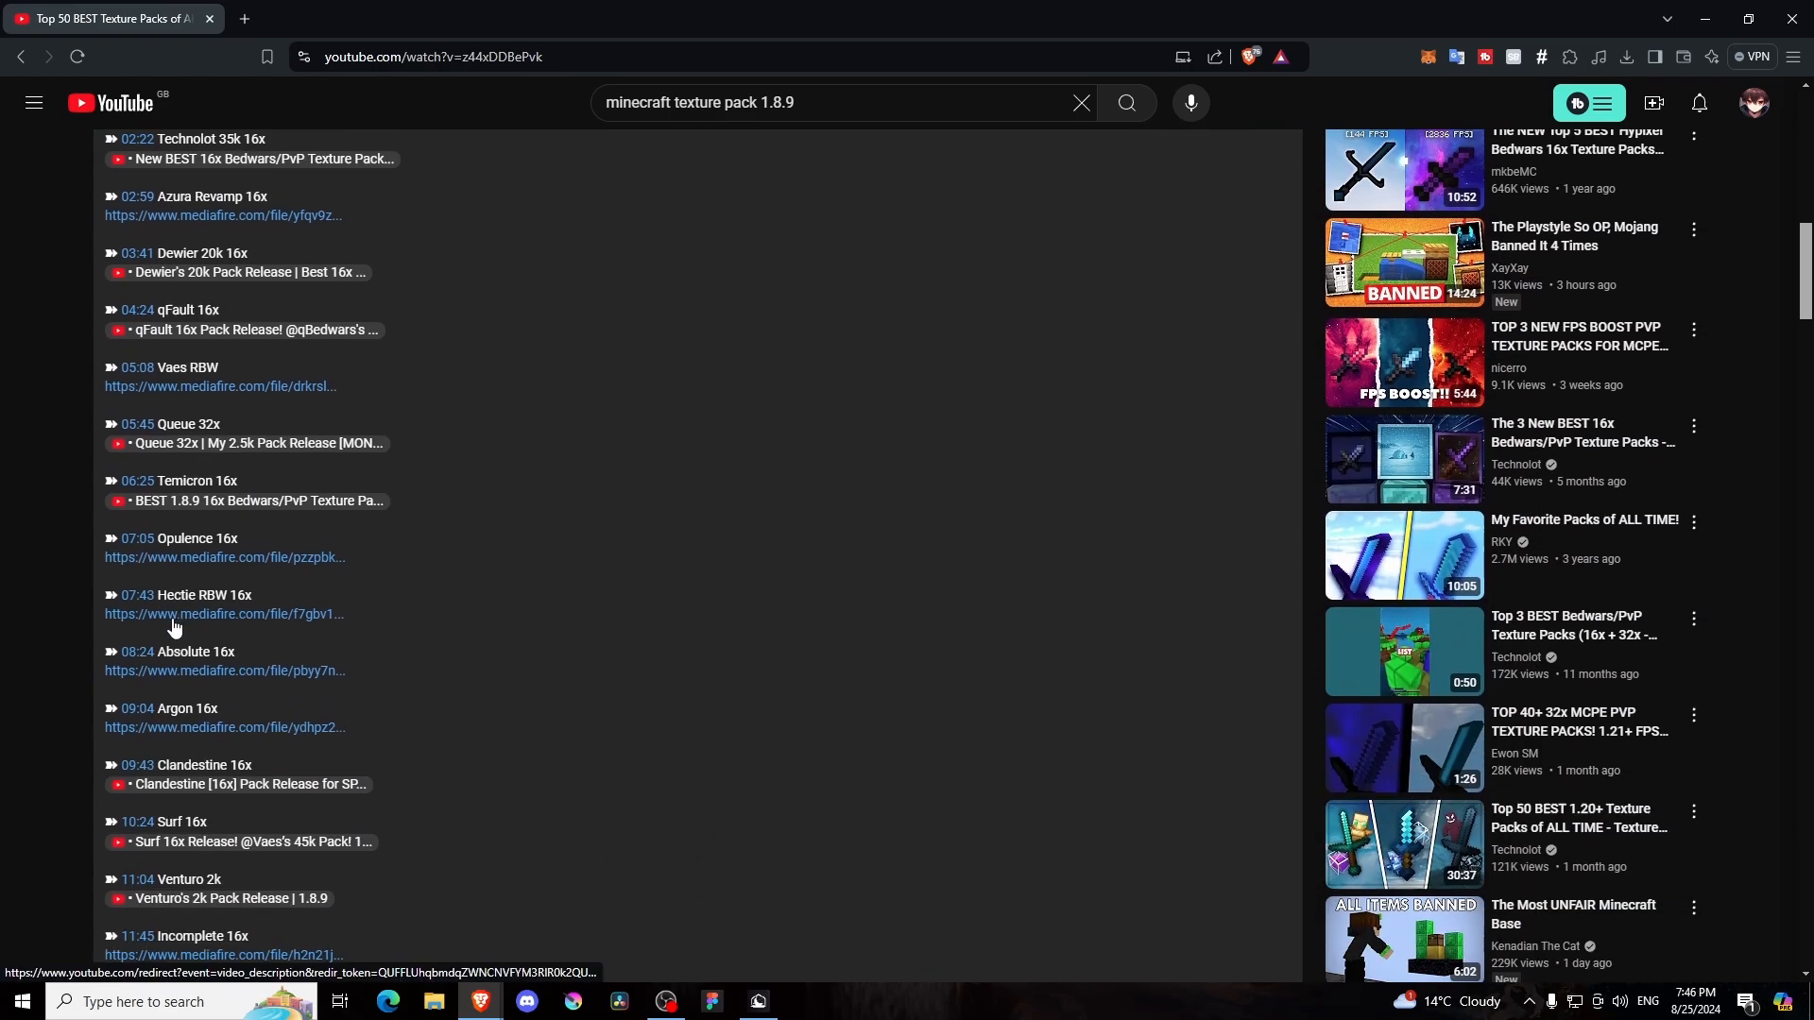
{"action": "right_click", "coordinate": [223, 671]}
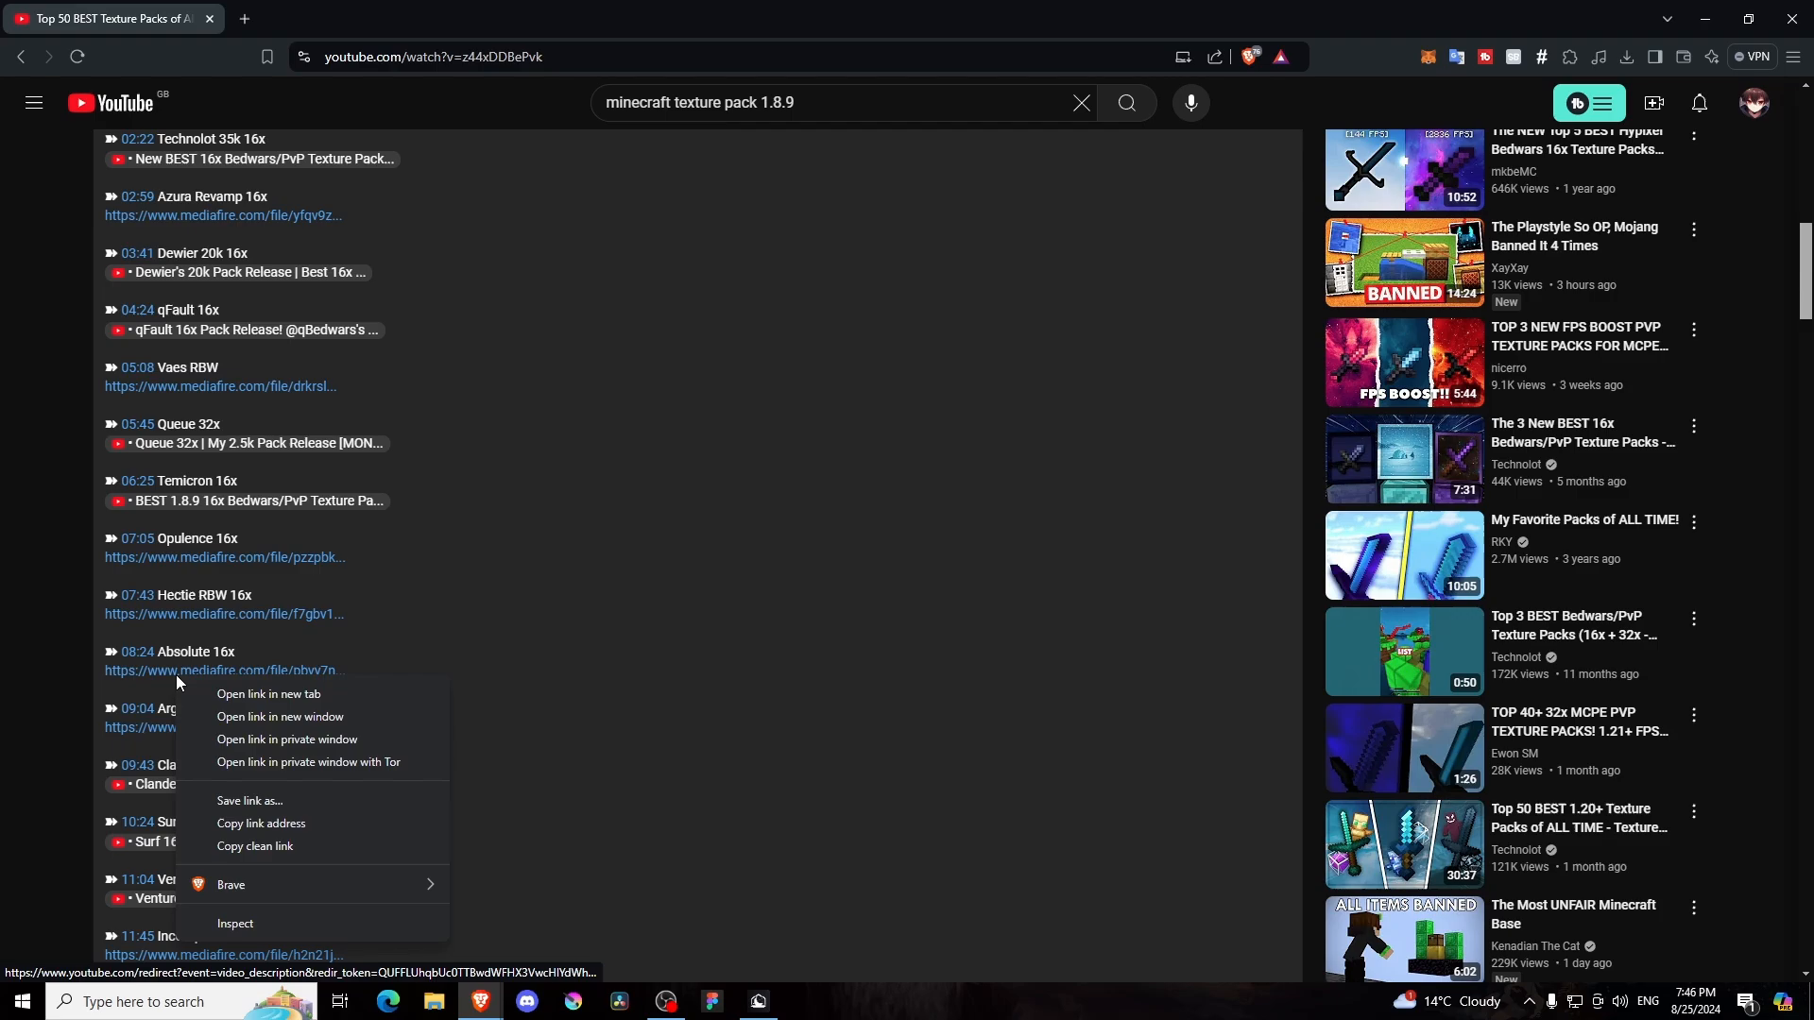
{"action": "left_click", "coordinate": [248, 801]}
{"action": "type", "text": "%"}
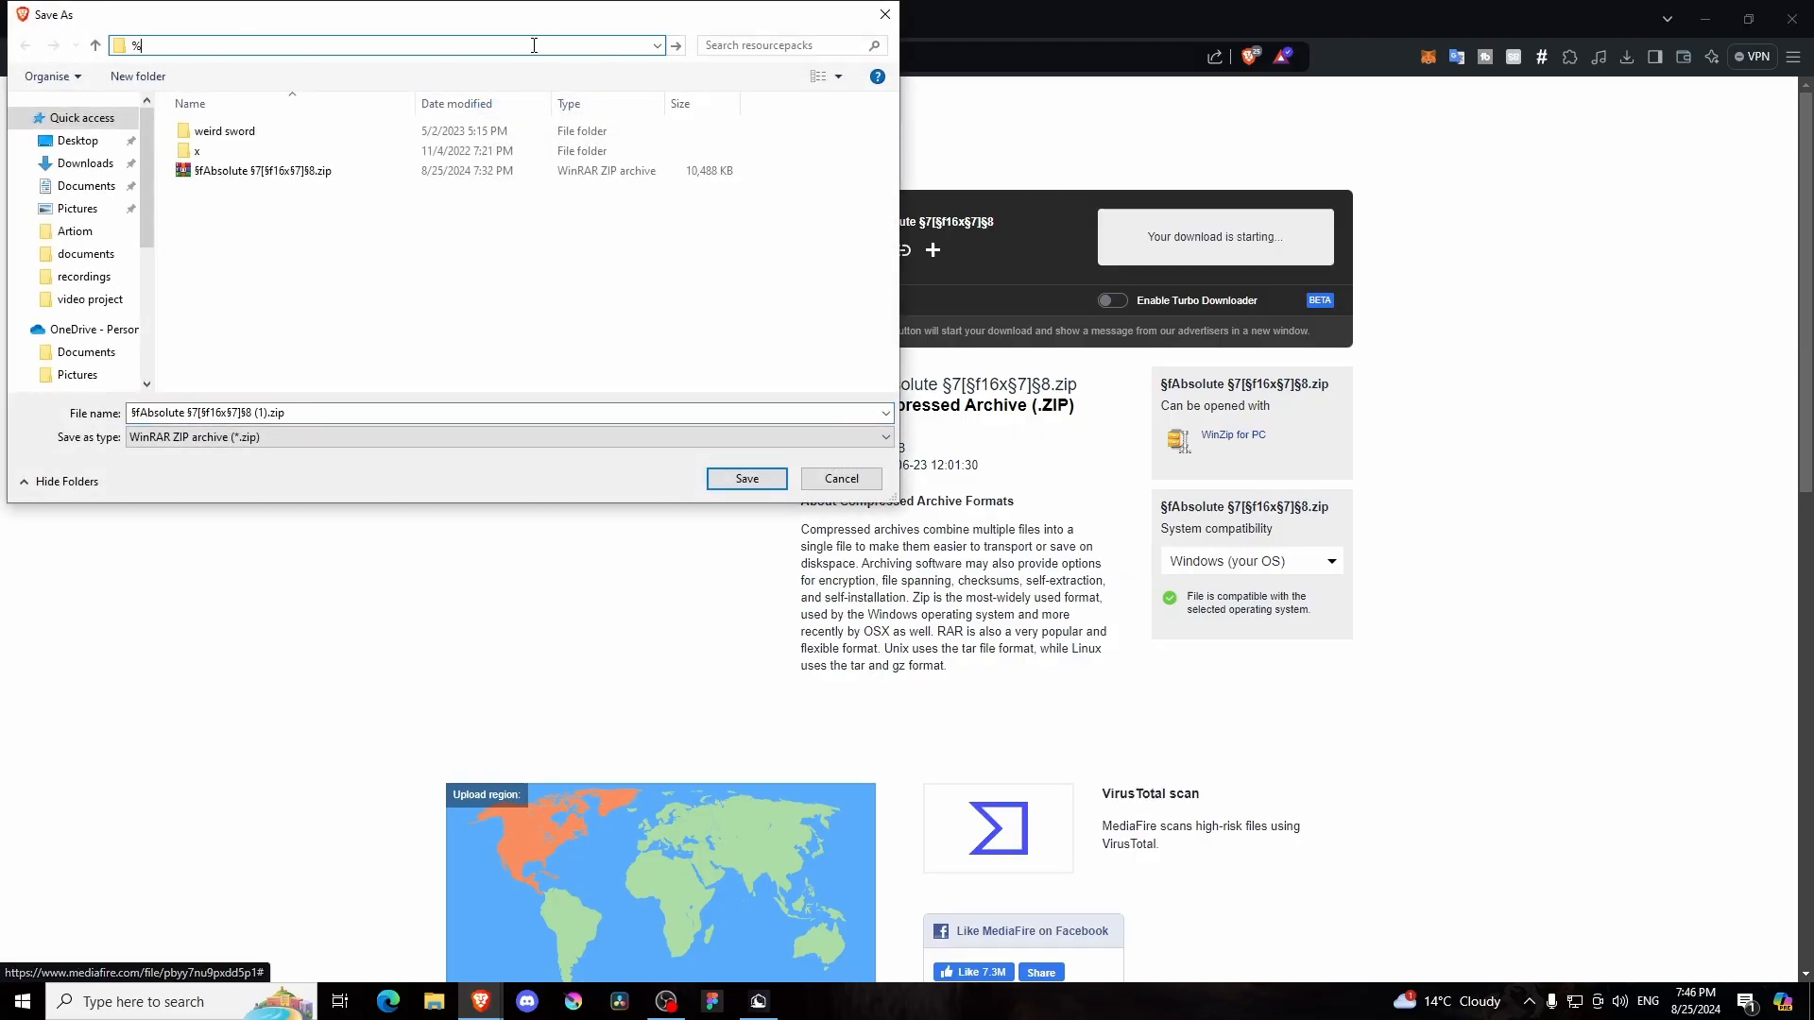
Navigate via %appdata% to .minecraft\resourcepacks as the save location for the zip
{"action": "type", "text": "appda"}
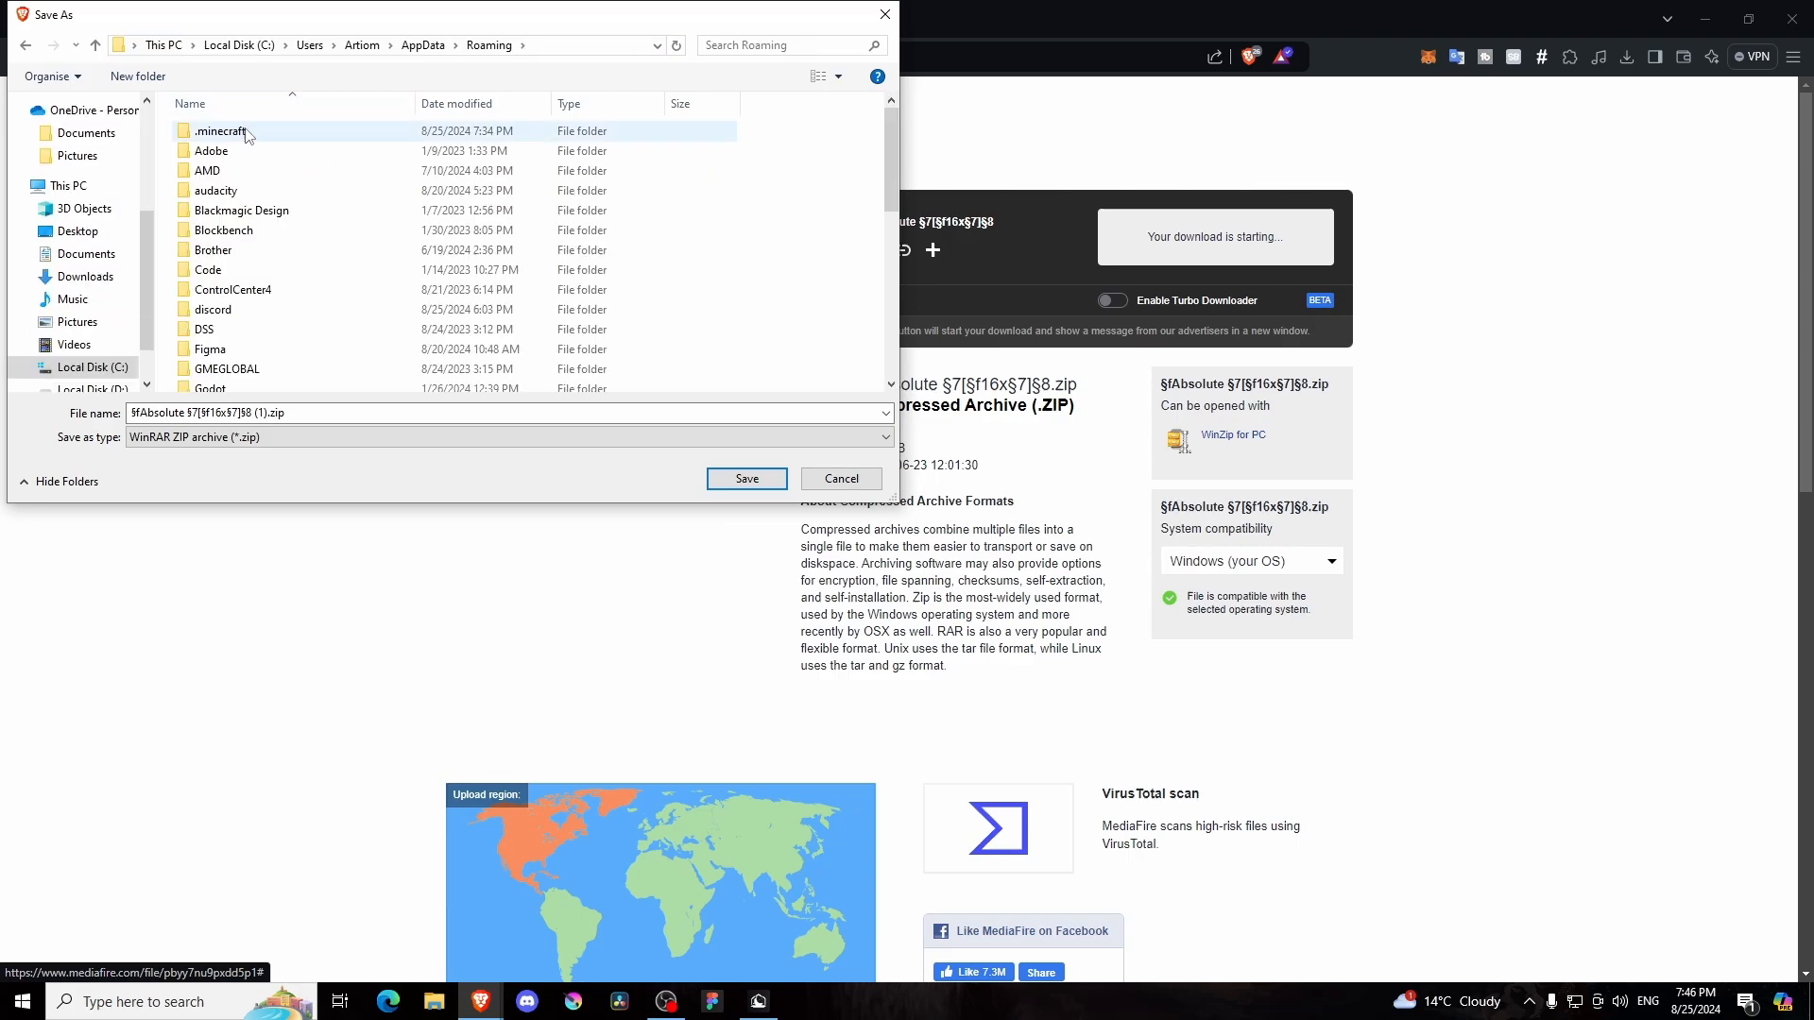
{"action": "double_click", "coordinate": [219, 130]}
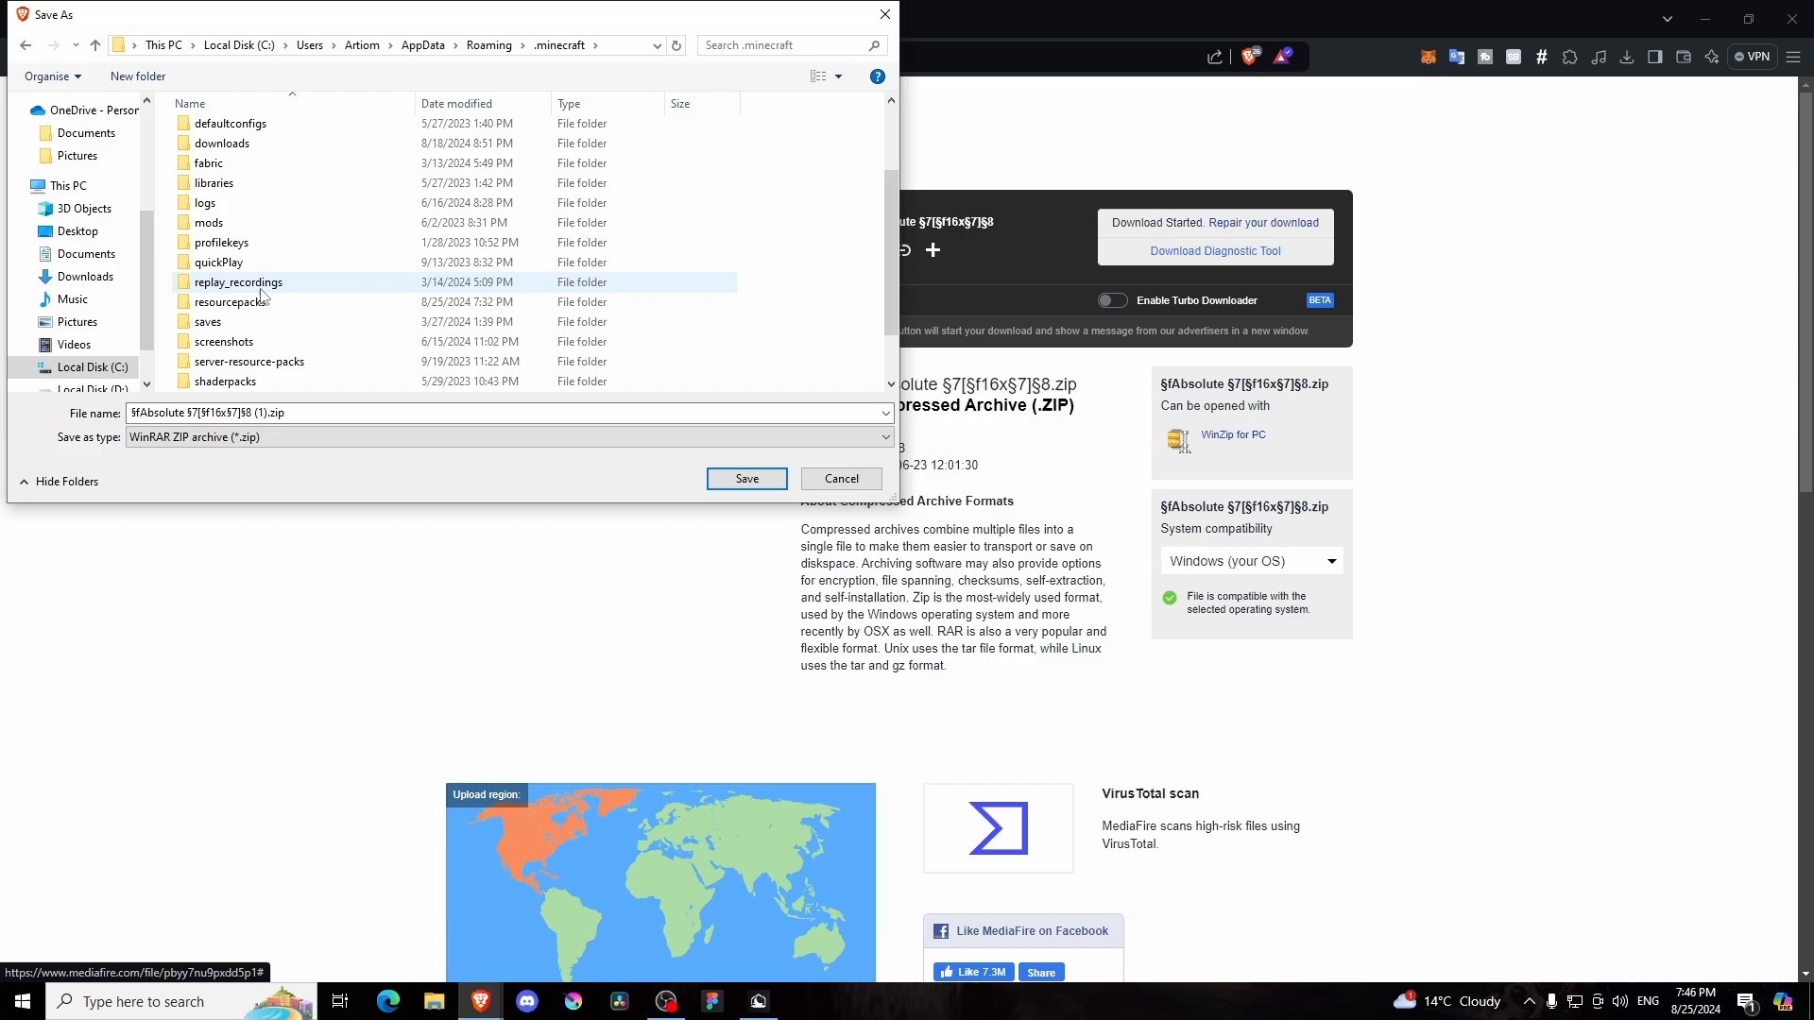
{"action": "double_click", "coordinate": [223, 303]}
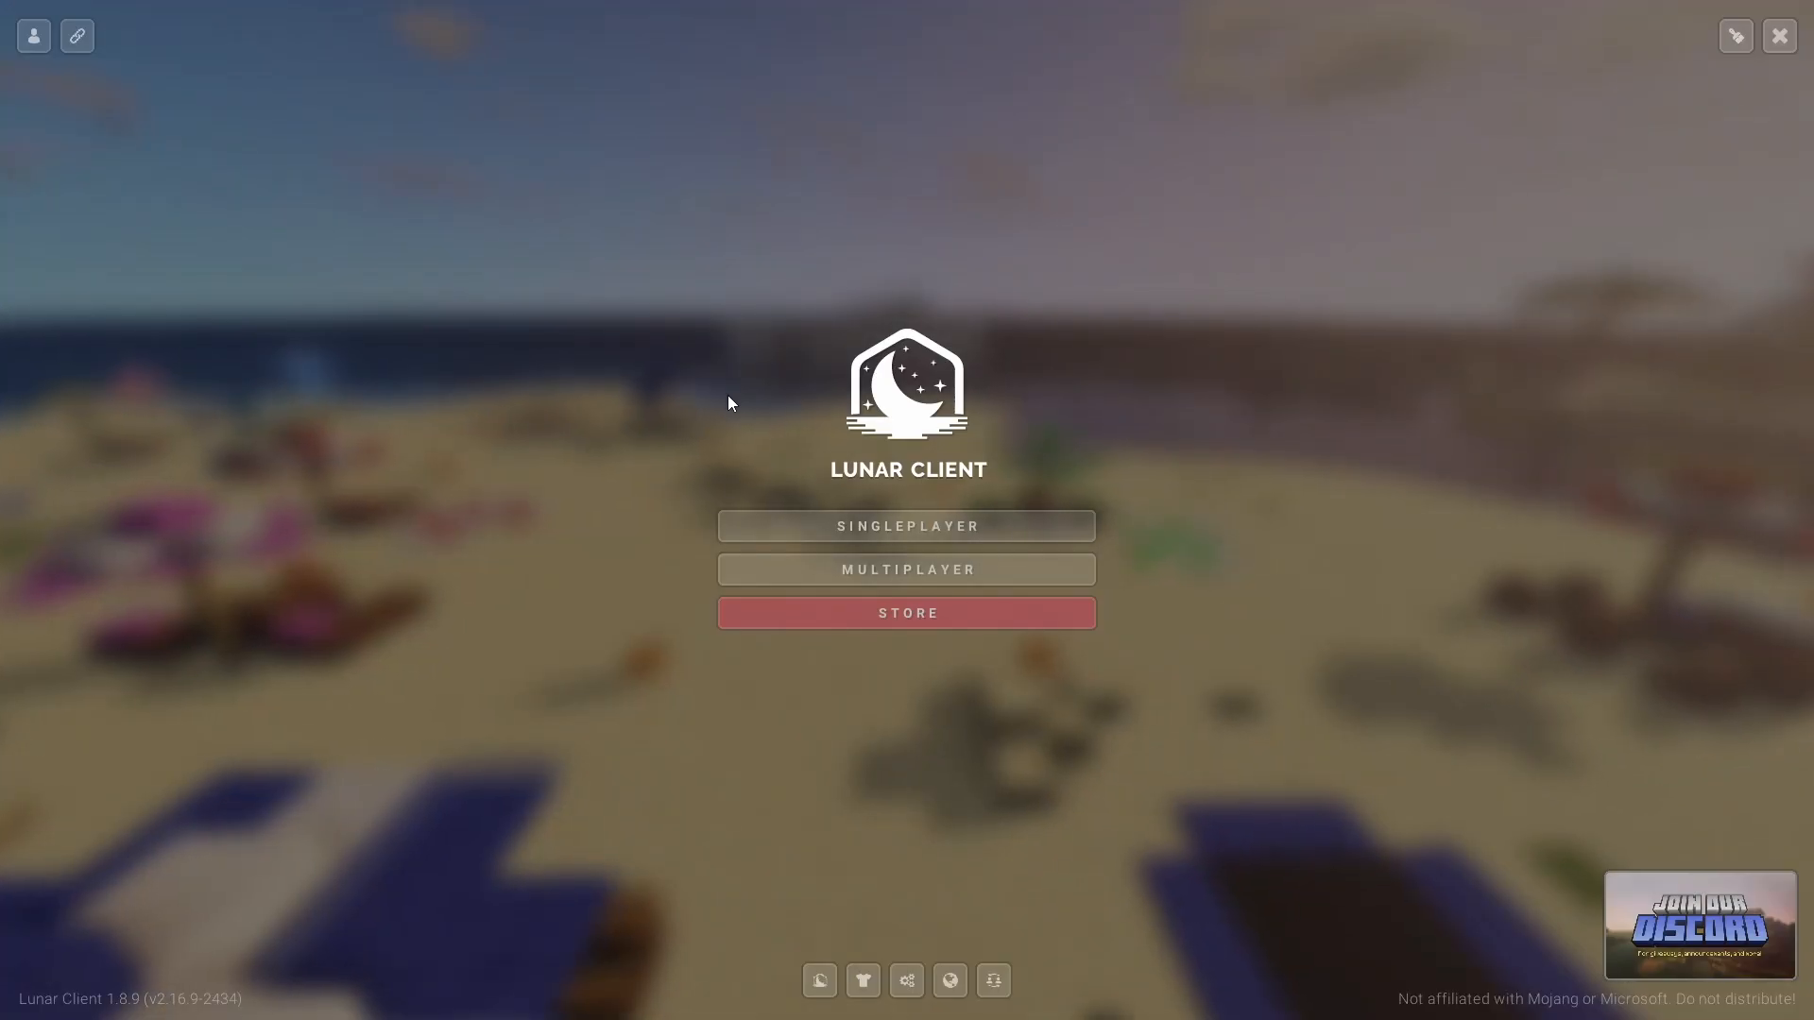
Join the Hypixel multiplayer server from the Lunar Client title screen
{"action": "left_click", "coordinate": [905, 568]}
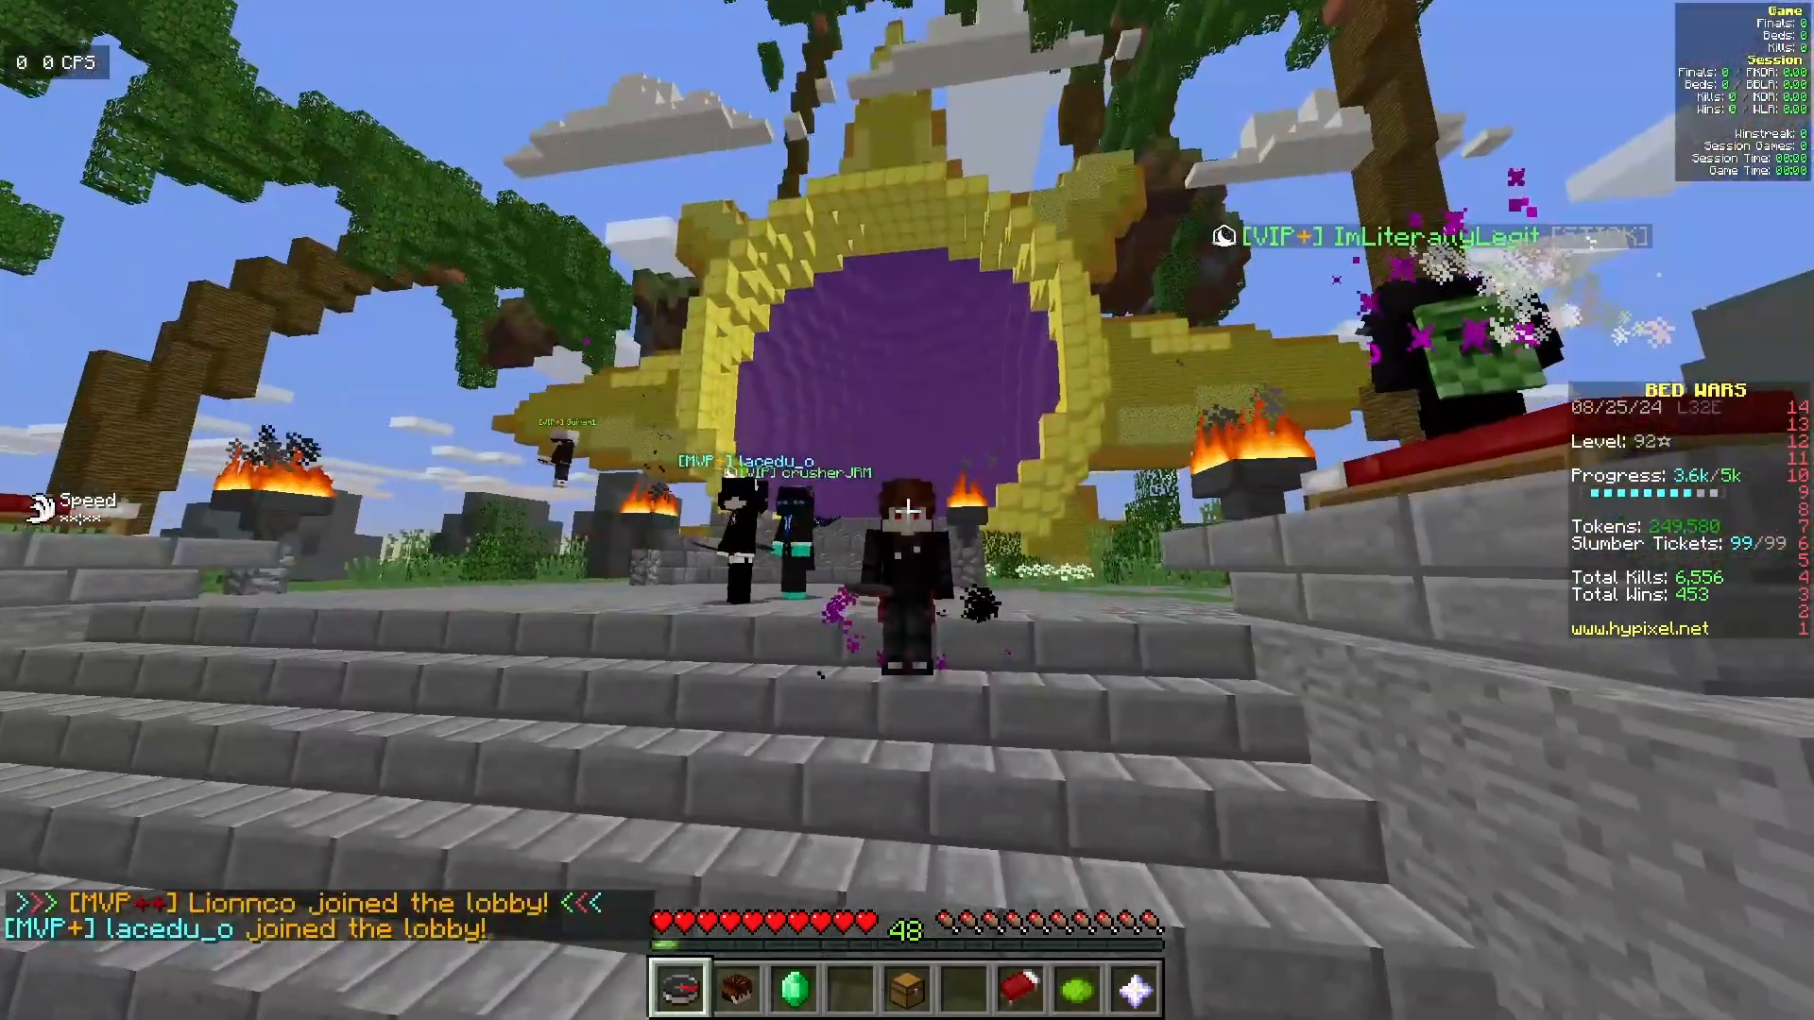
Move tutorial.zip to Selected Resource Packs and return to the Bed Wars lobby
{"action": "key", "text": "Escape"}
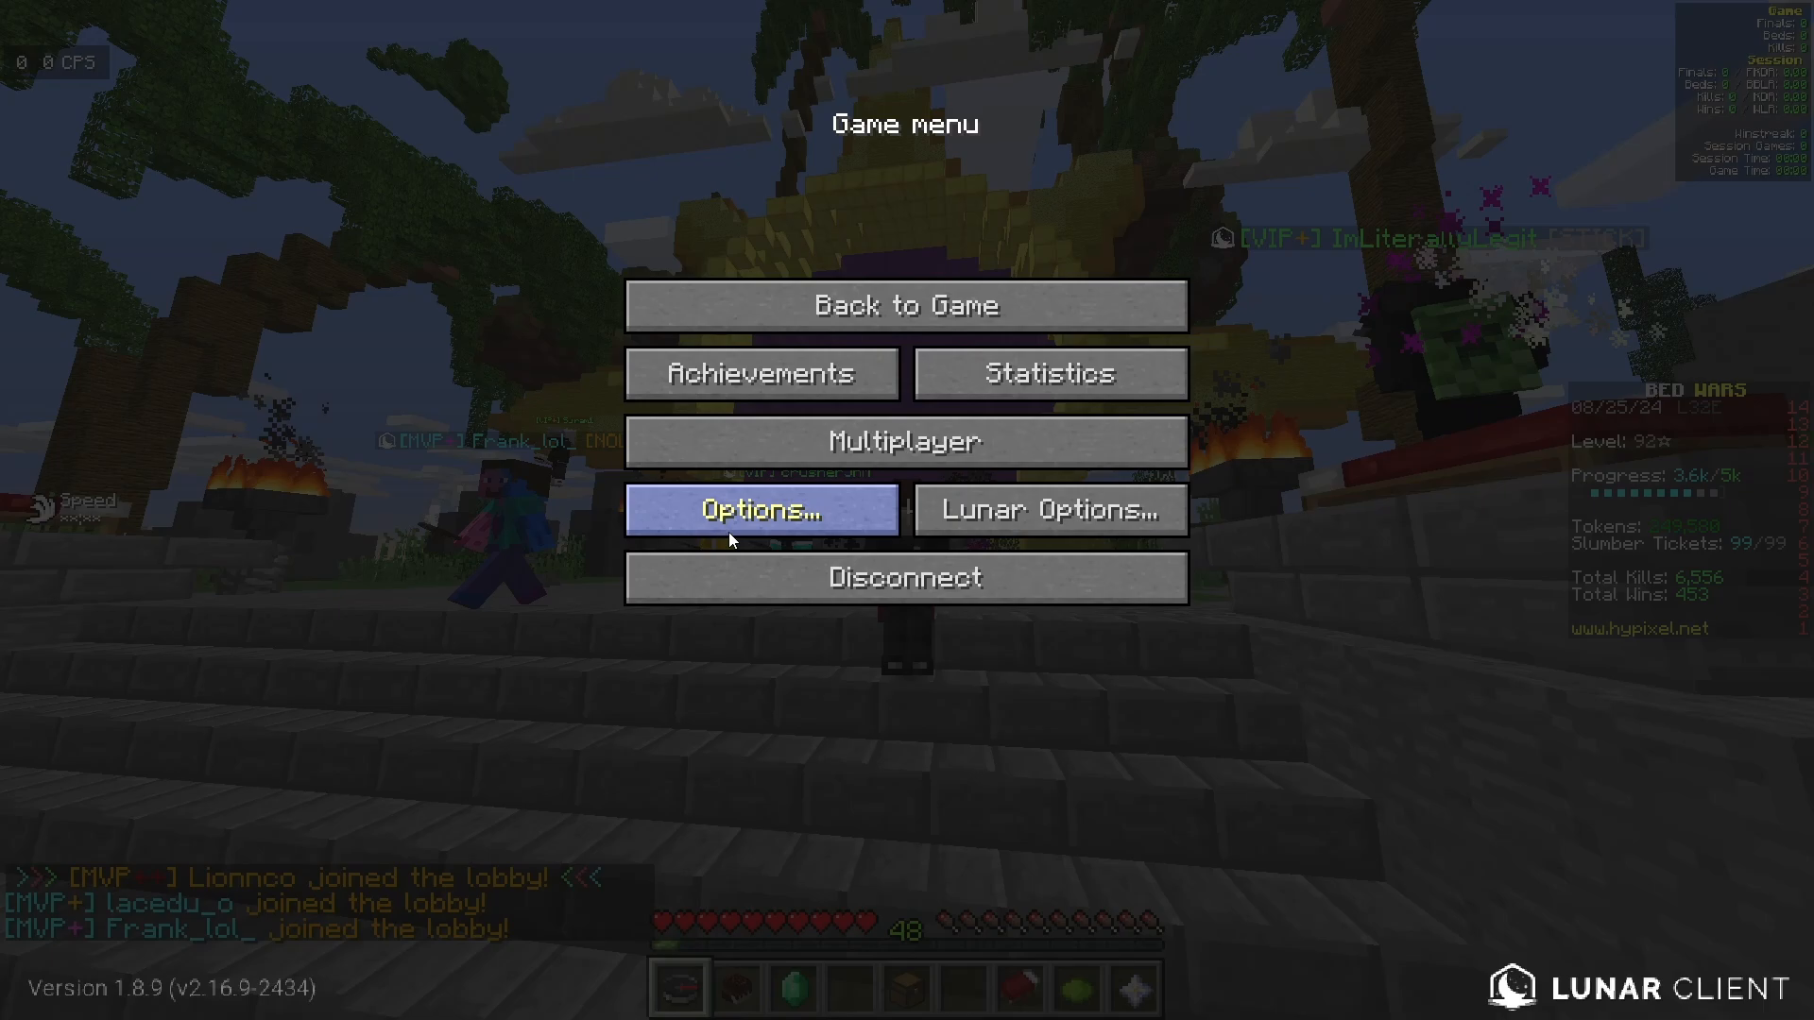
{"action": "left_click", "coordinate": [759, 509]}
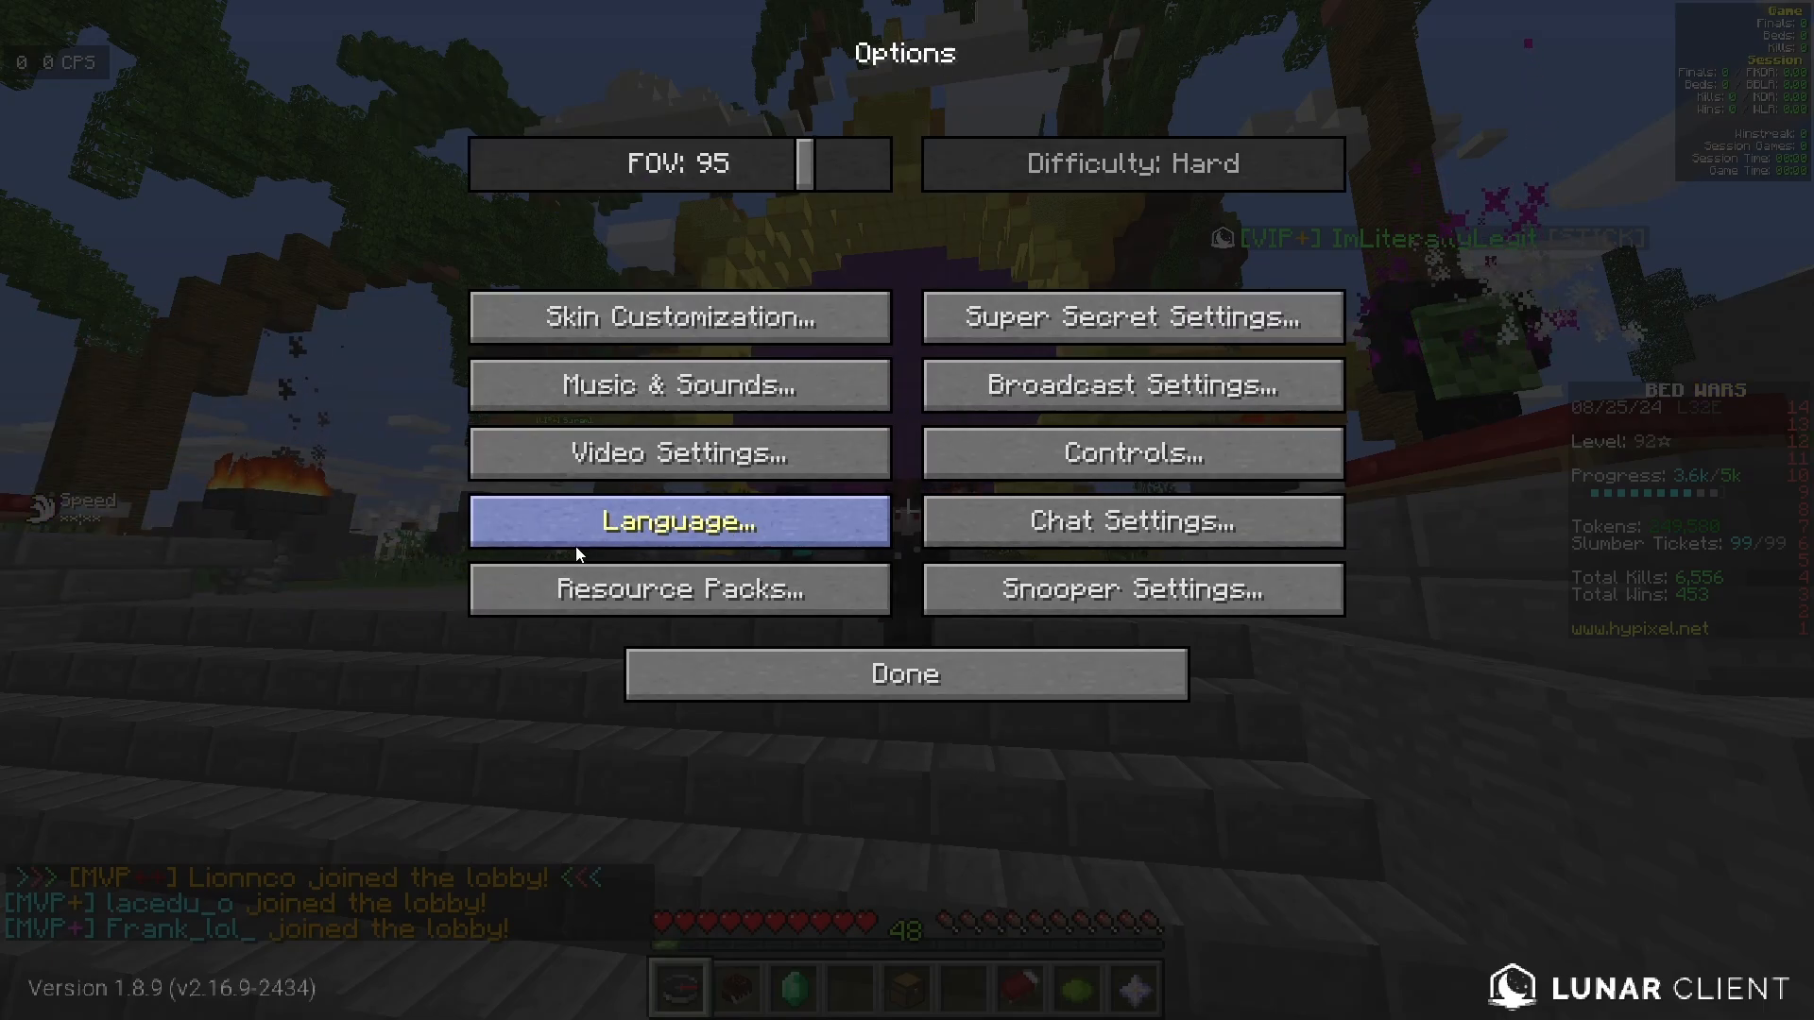
{"action": "left_click", "coordinate": [678, 588]}
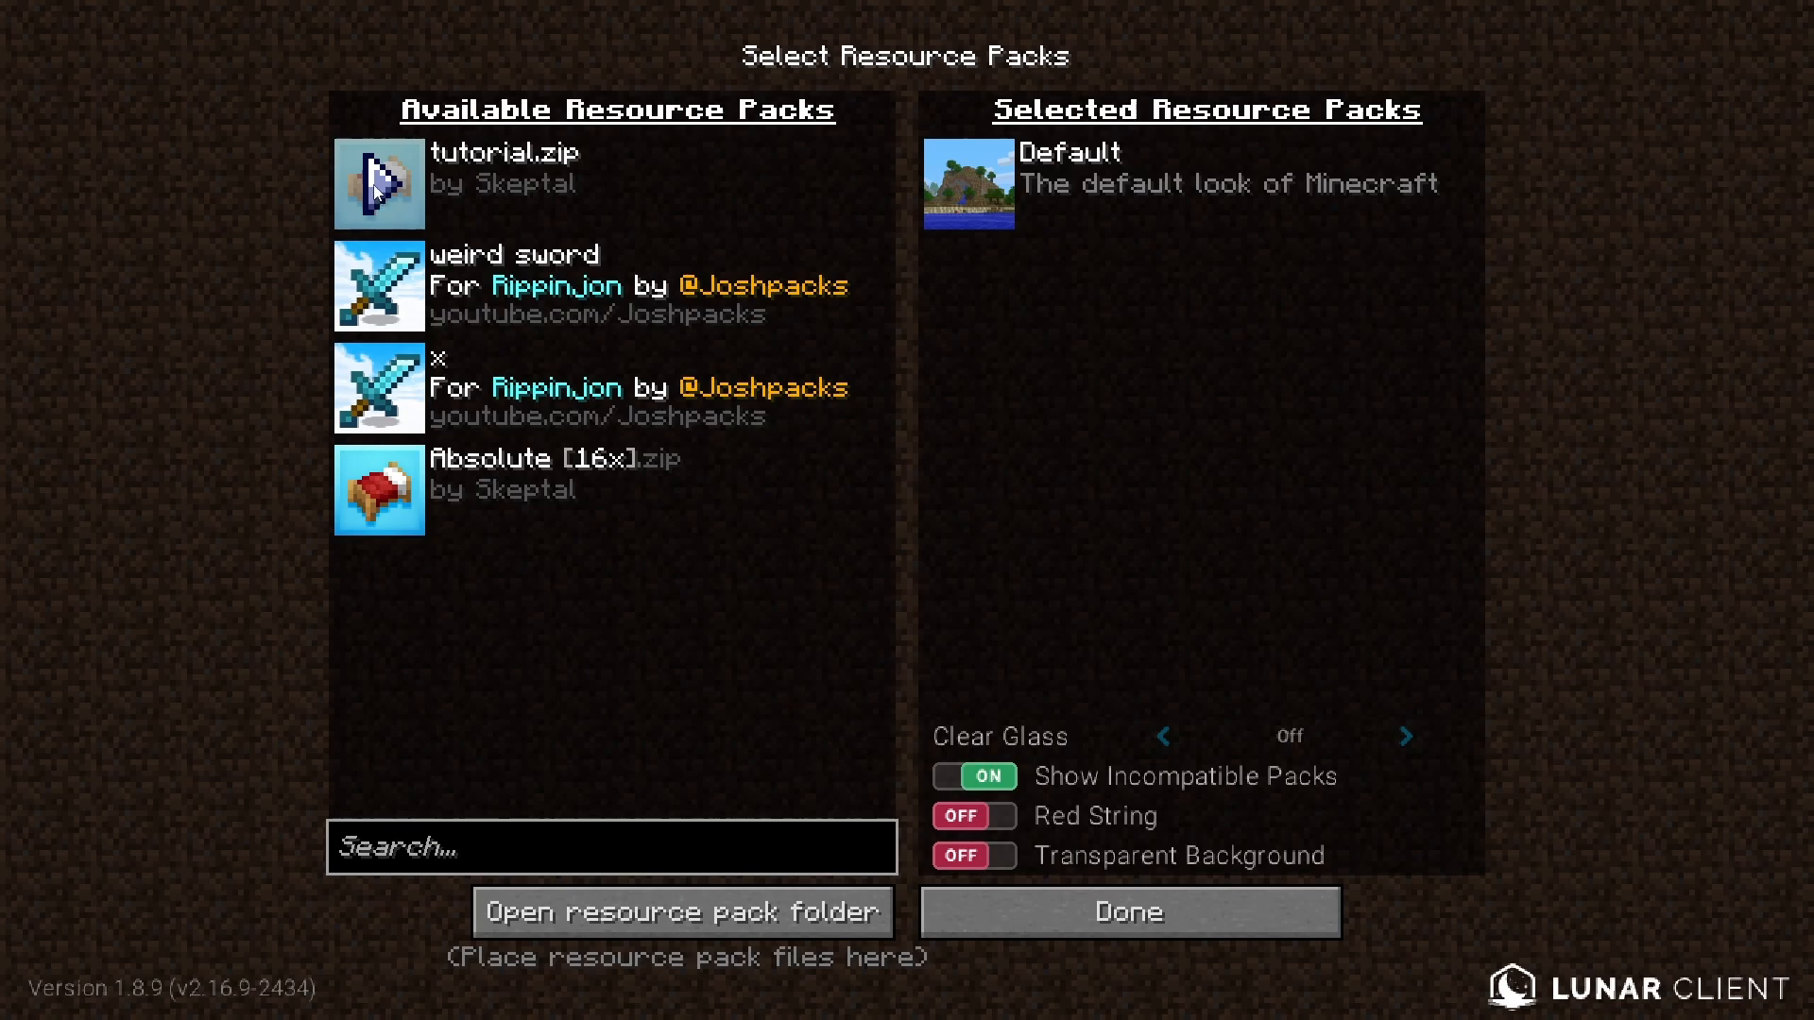
{"action": "double_click", "coordinate": [378, 183]}
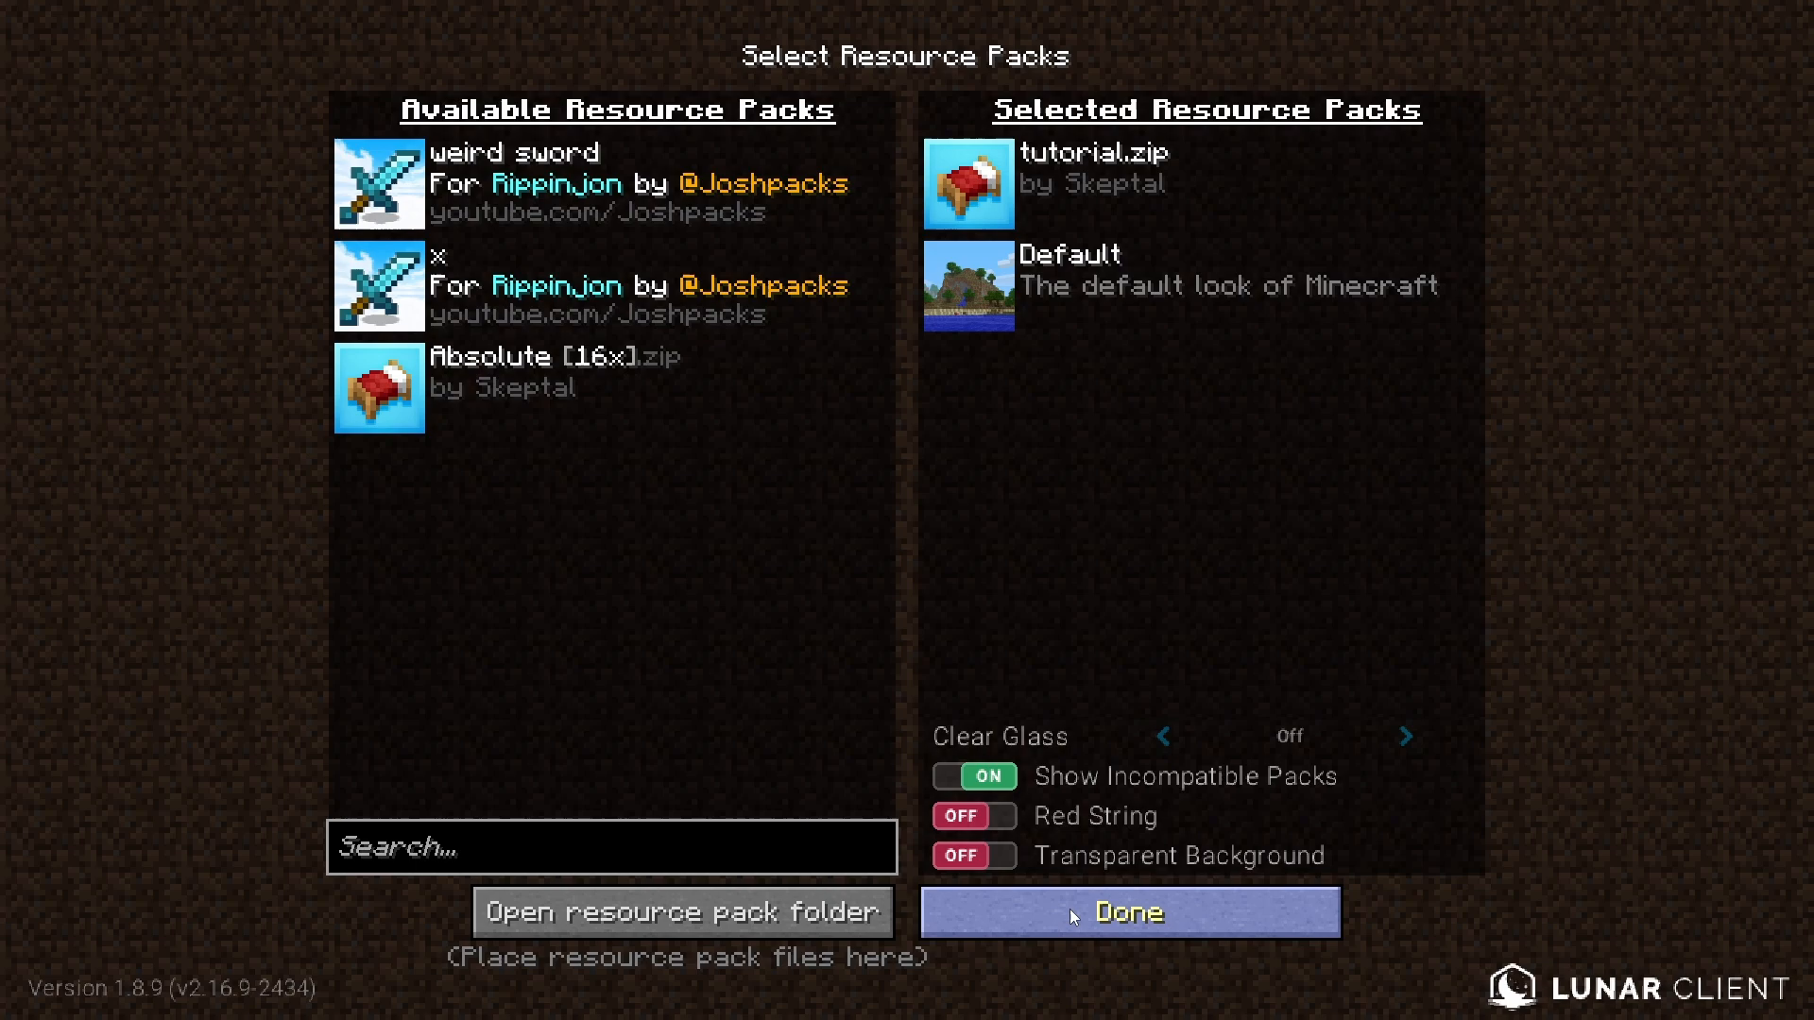
{"action": "left_click", "coordinate": [1126, 913]}
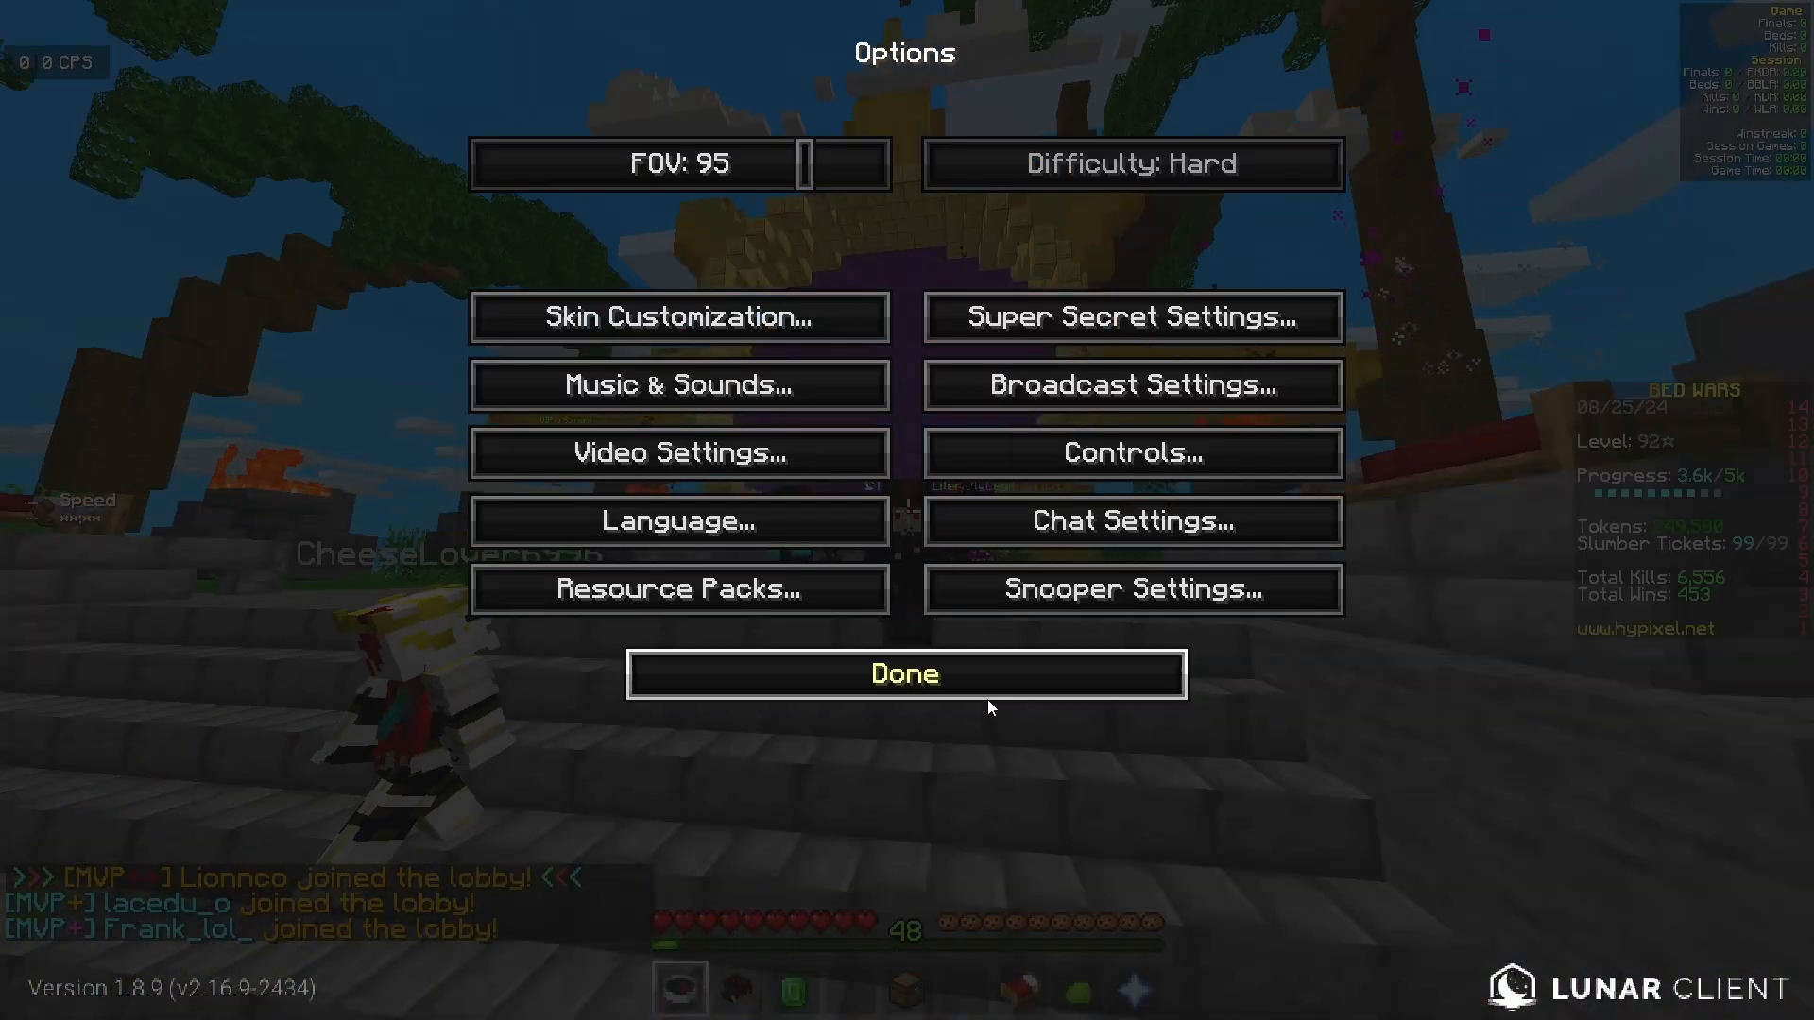
{"action": "left_click", "coordinate": [903, 673]}
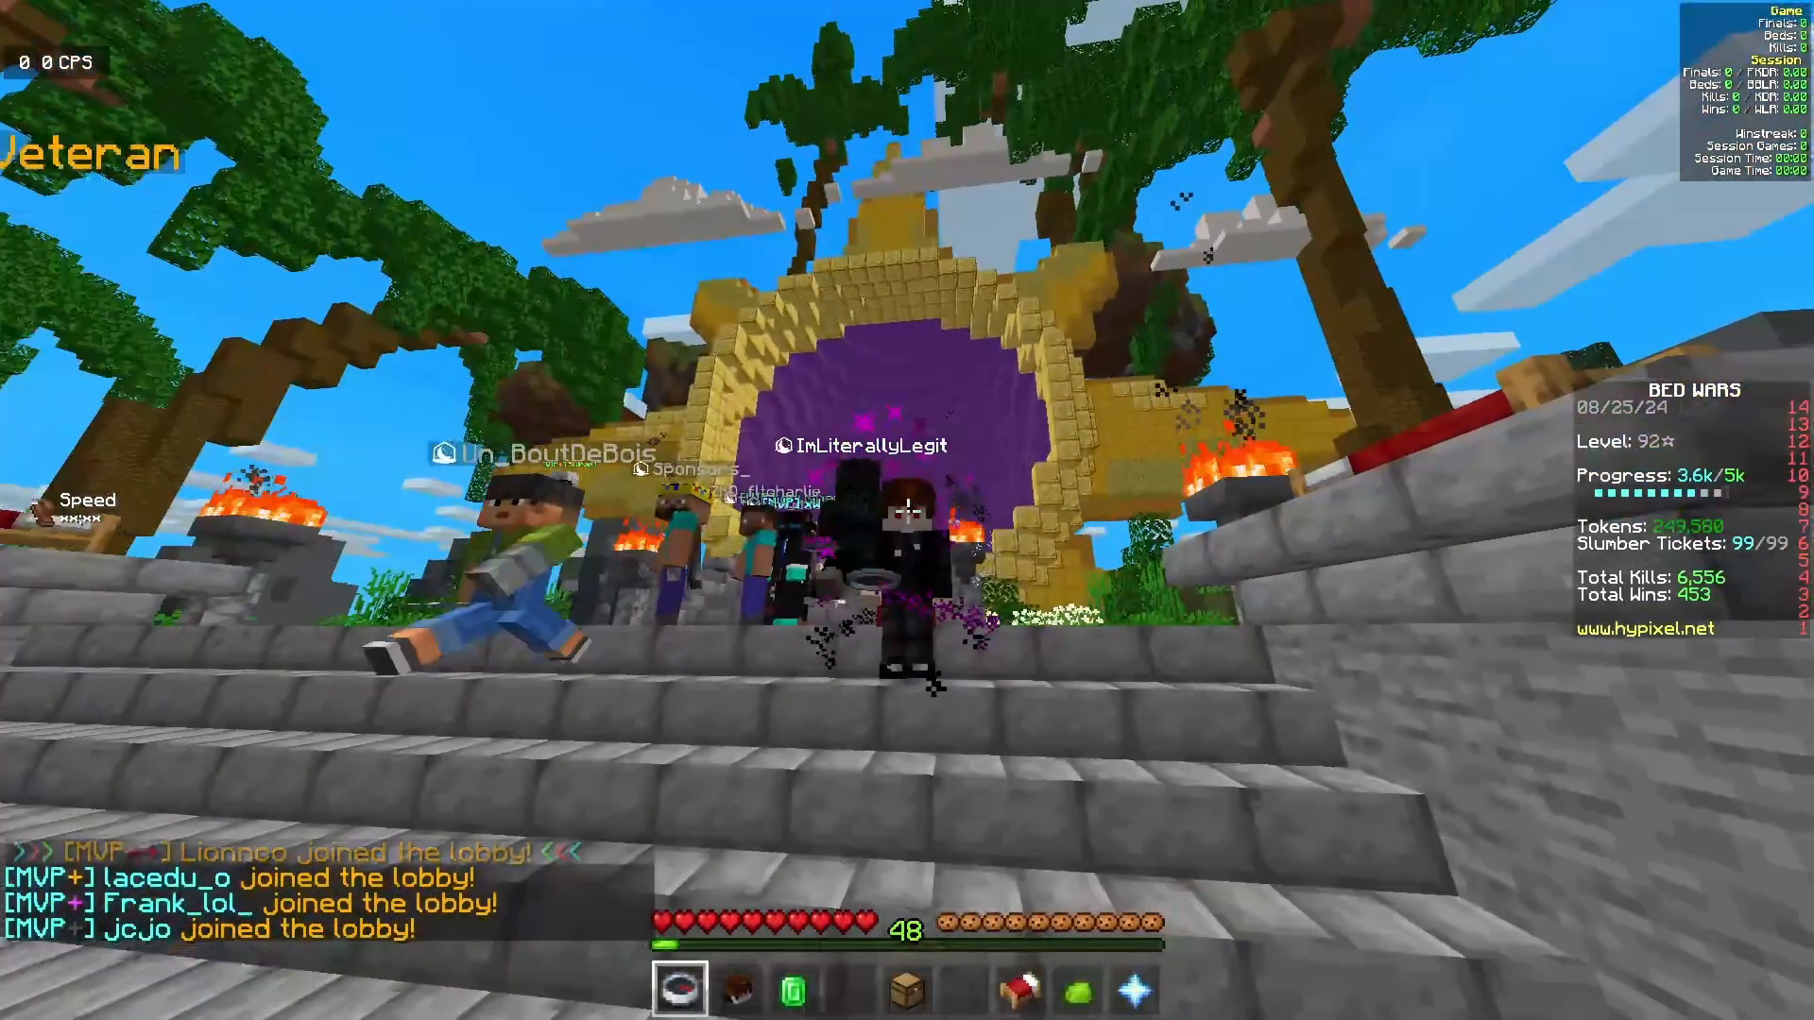